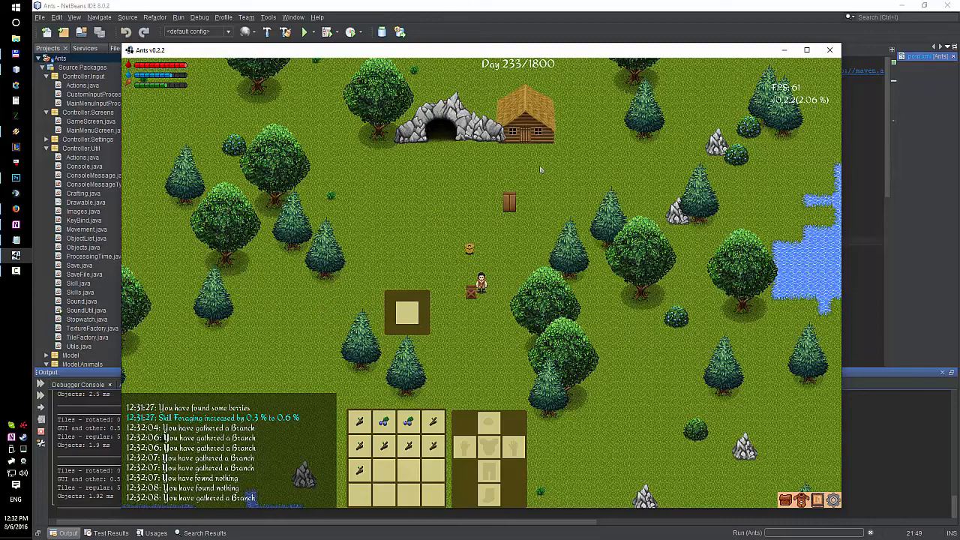
pyautogui.moveTo(477, 338)
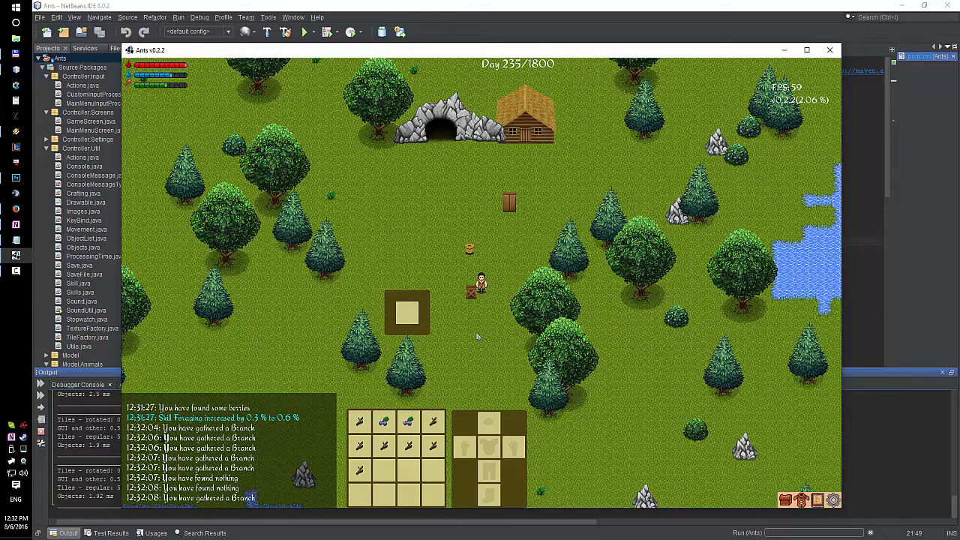